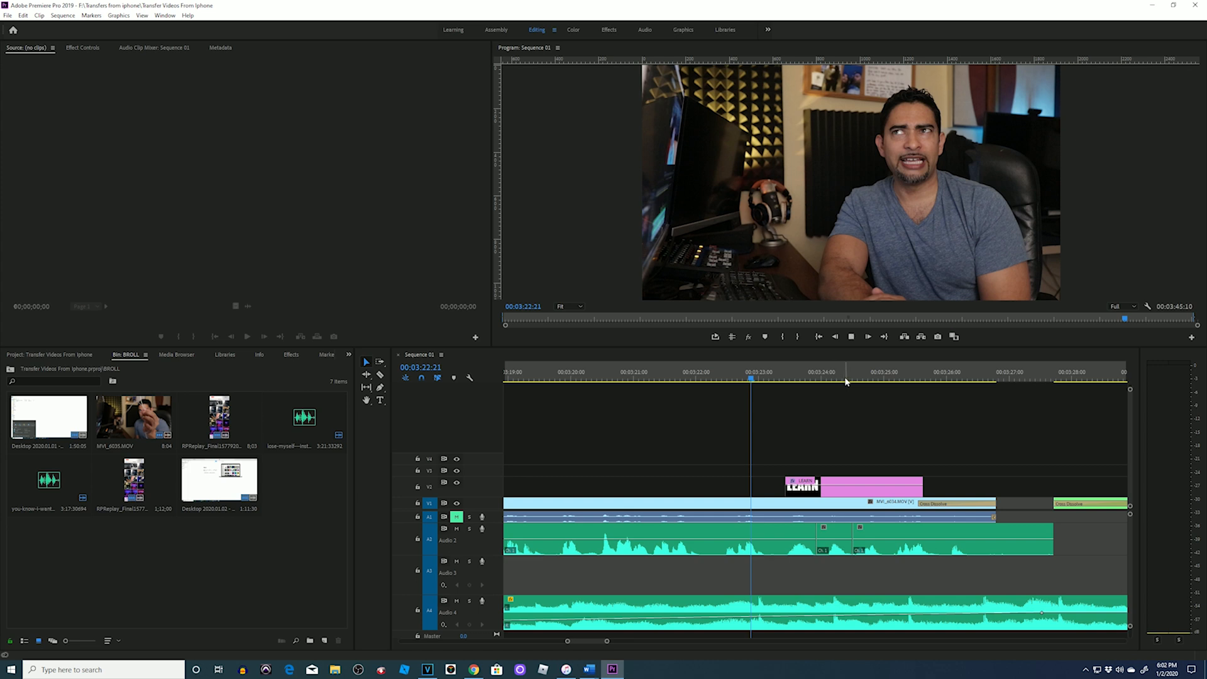
Preview the LEARN text over the footage, then select its graphic clip to show text properties
{"action": "left_click", "coordinate": [876, 378]}
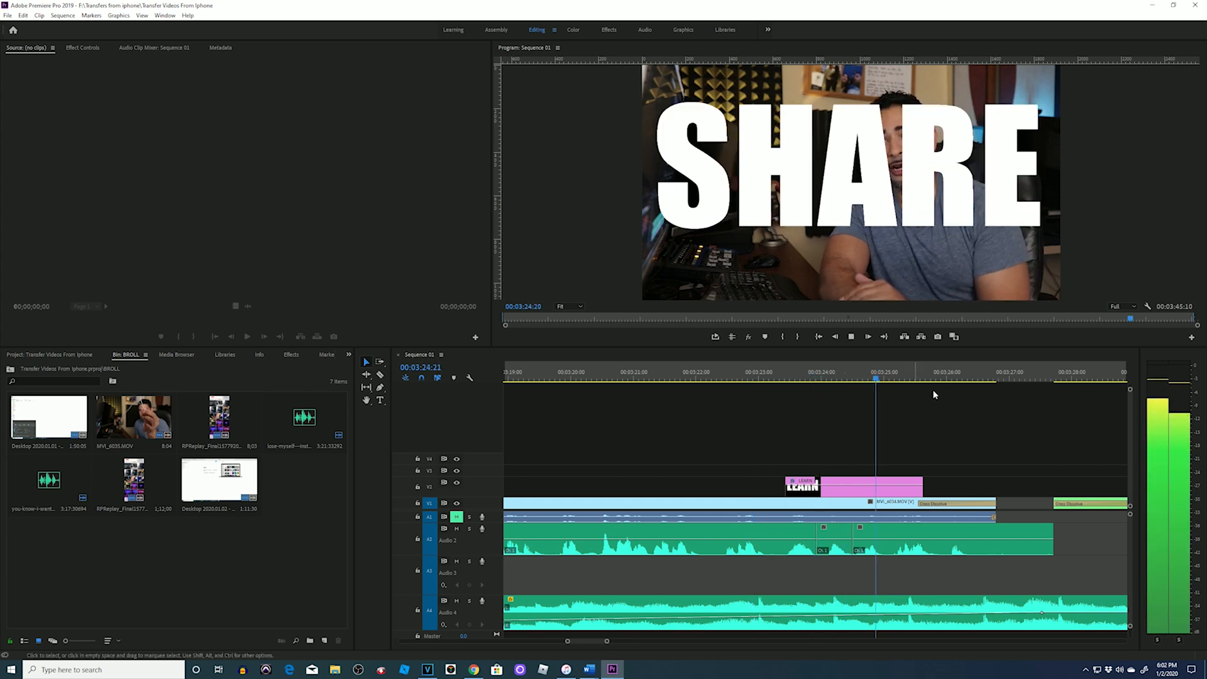
{"action": "left_click", "coordinate": [939, 377]}
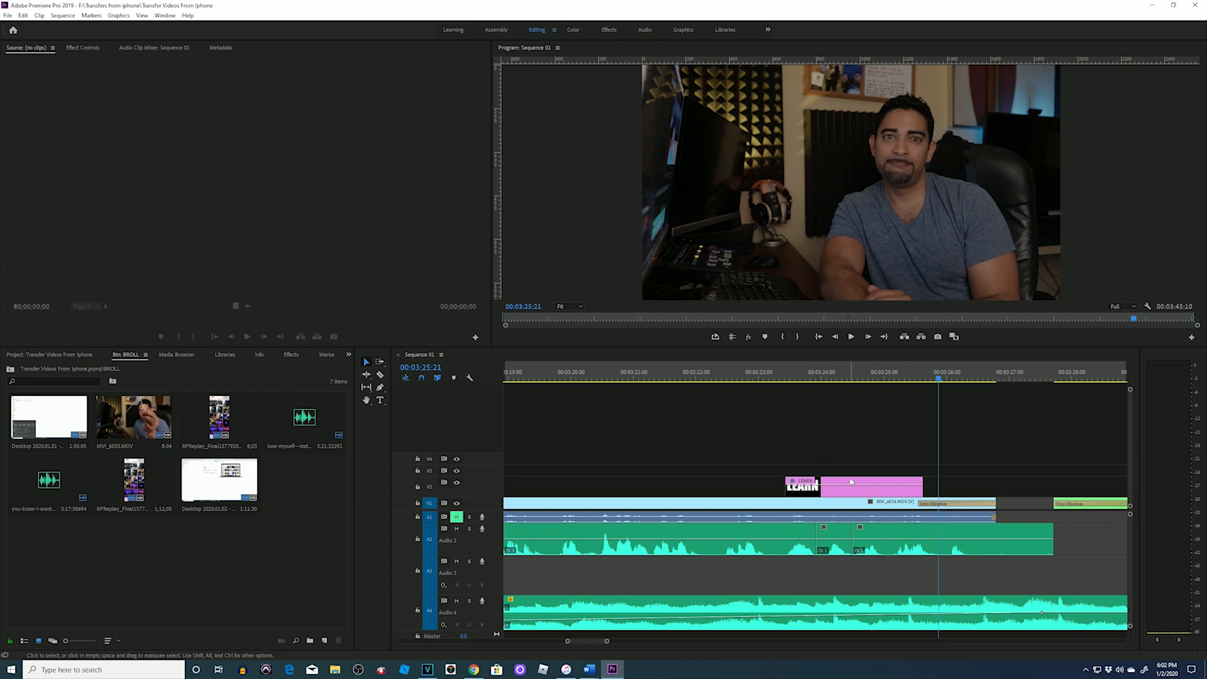
{"action": "key", "text": "alt+e"}
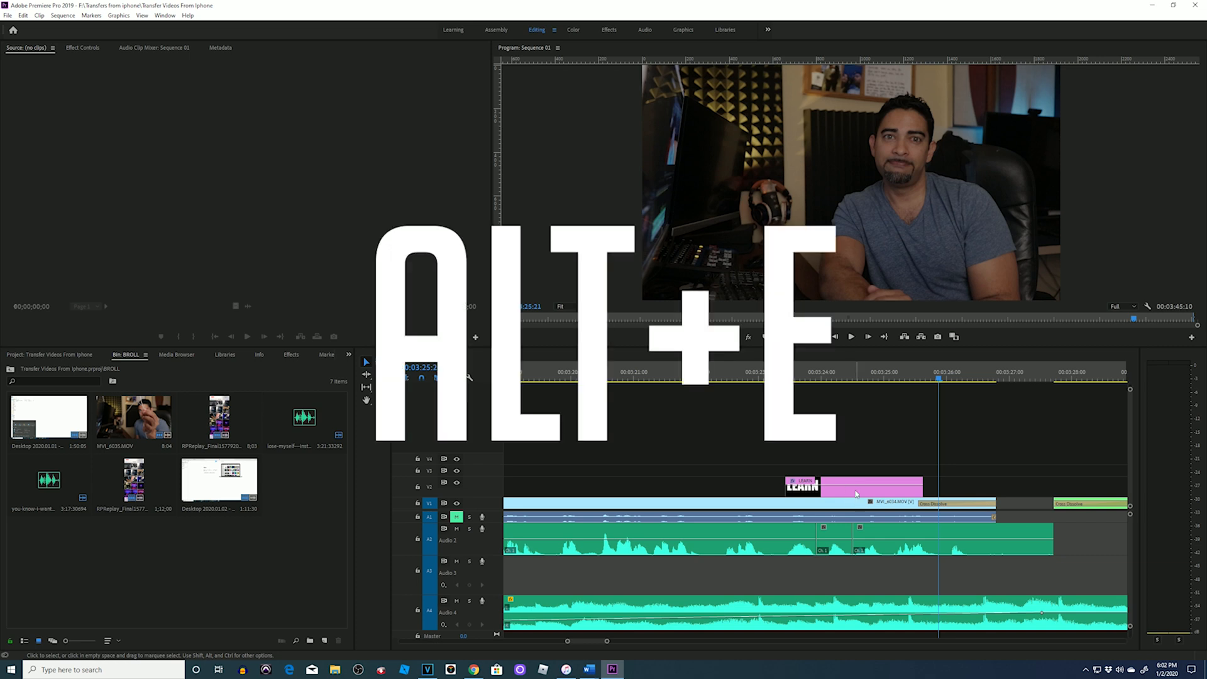
{"action": "key", "text": "alt+e"}
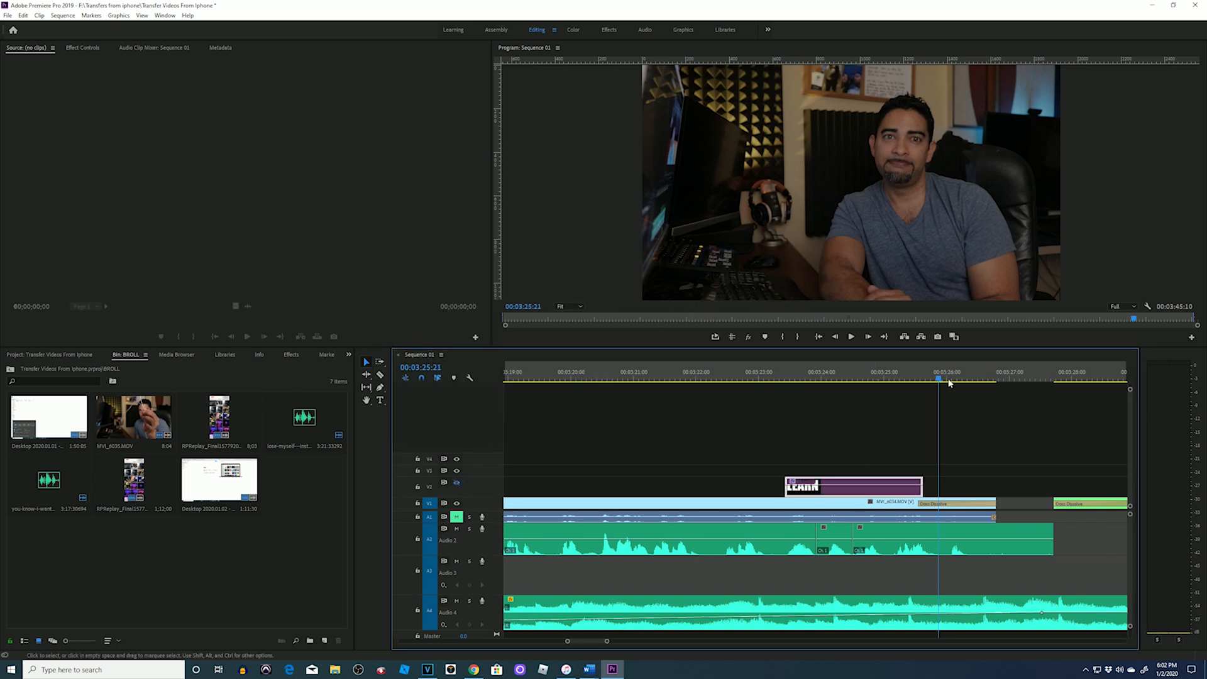
{"action": "left_click", "coordinate": [784, 378]}
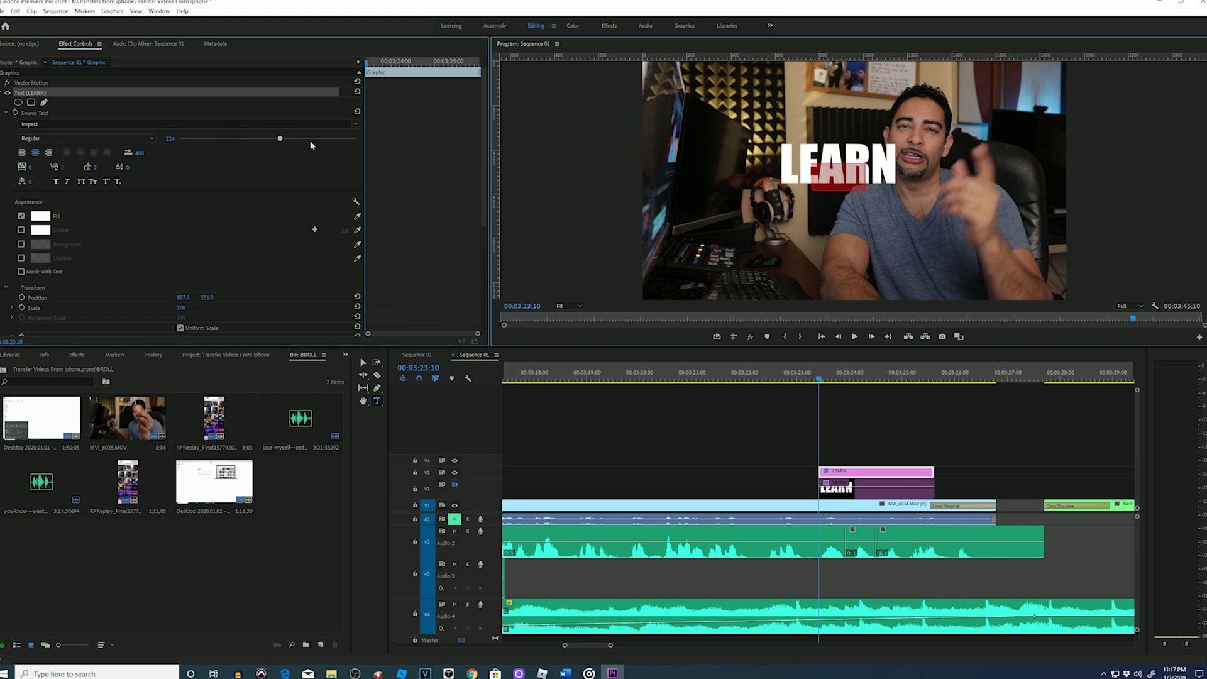
Adjust the LEARN text size, shrinking it and then enlarging it again
{"action": "left_click_drag", "start_coordinate": [279, 138], "coordinate": [209, 138]}
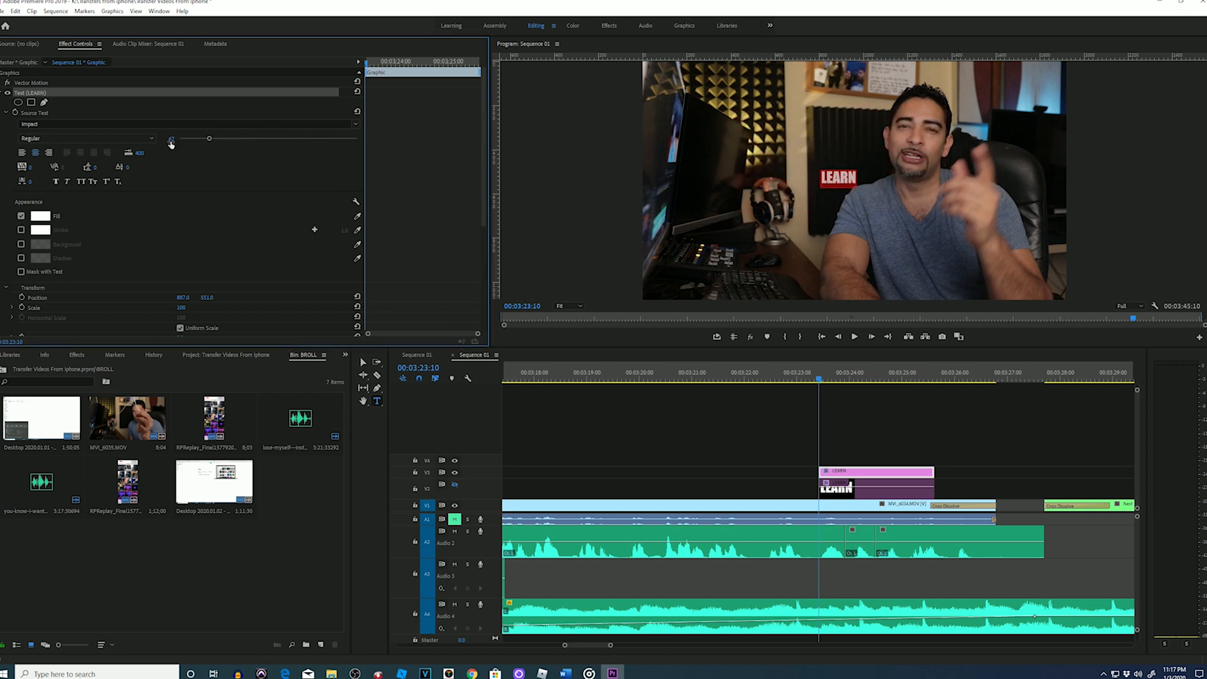
{"action": "left_click_drag", "start_coordinate": [171, 137], "coordinate": [224, 137]}
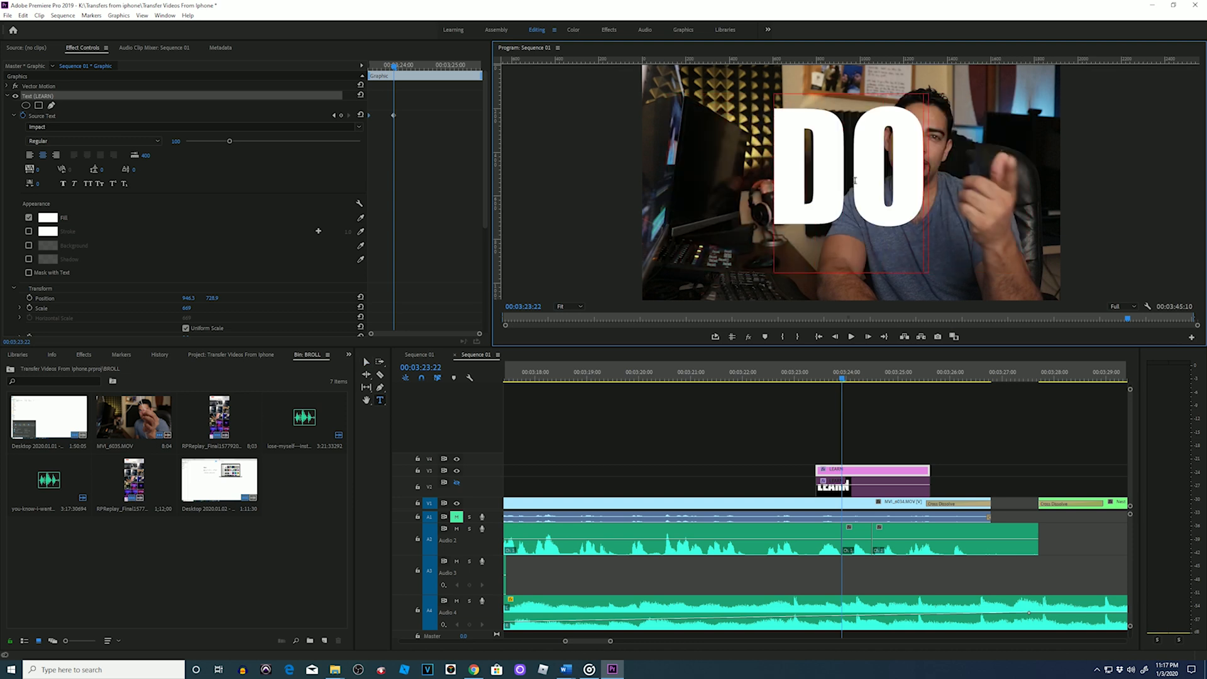
{"action": "mouse_move", "coordinate": [399, 123]}
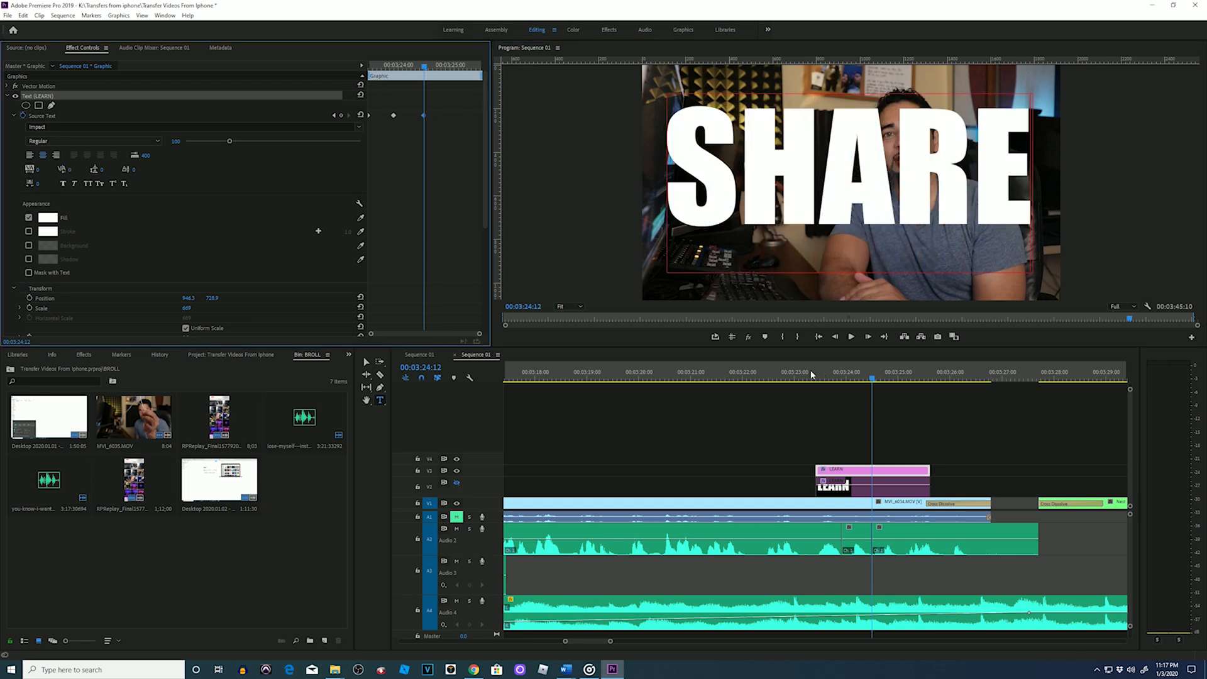
Play back the text section, return to its start, and select the LEARN text in the preview
{"action": "left_click", "coordinate": [851, 337]}
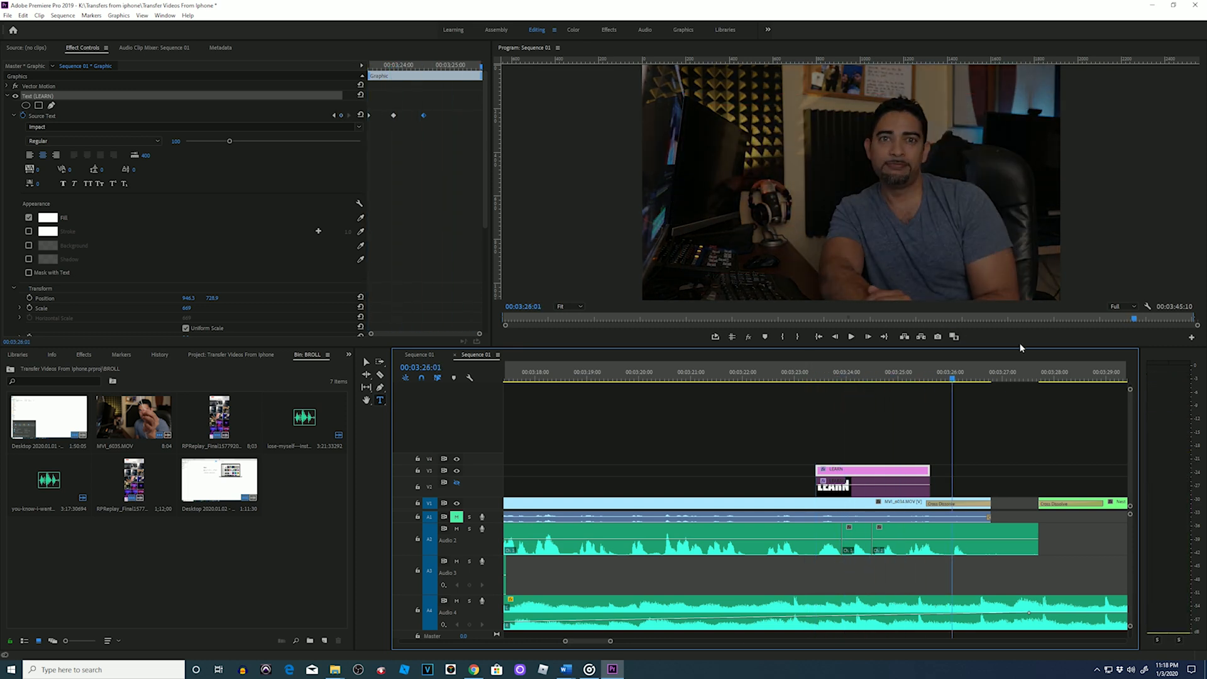
{"action": "left_click", "coordinate": [841, 371]}
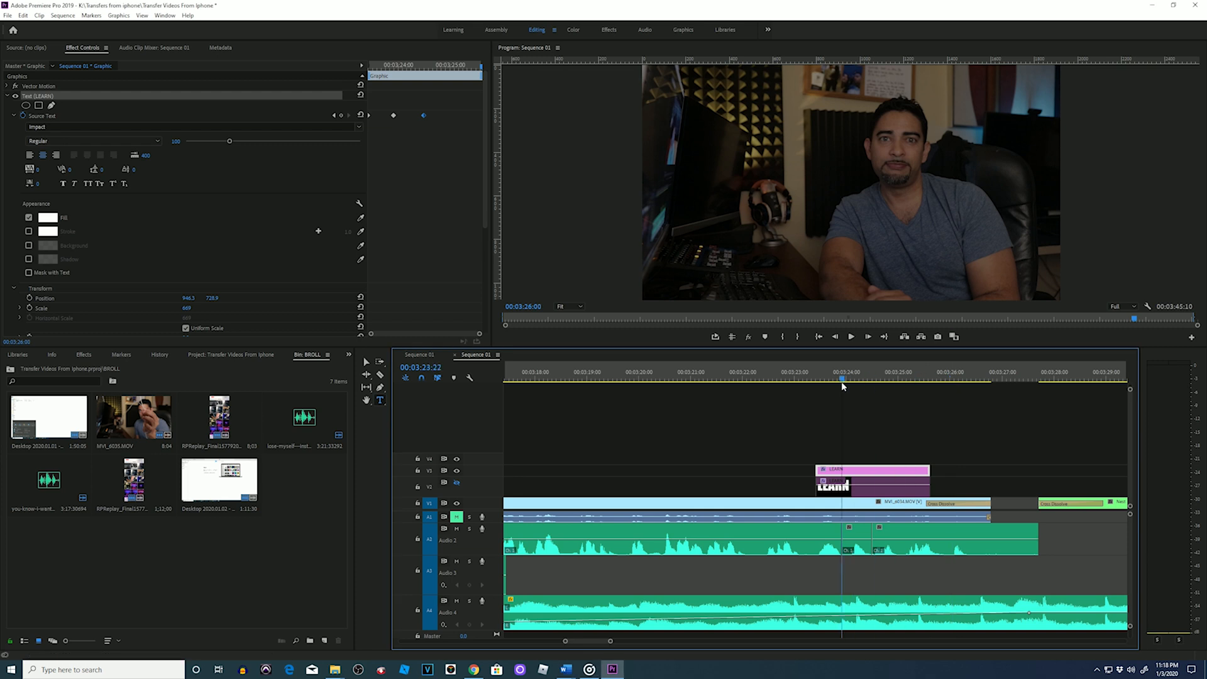
{"action": "left_click", "coordinate": [817, 378]}
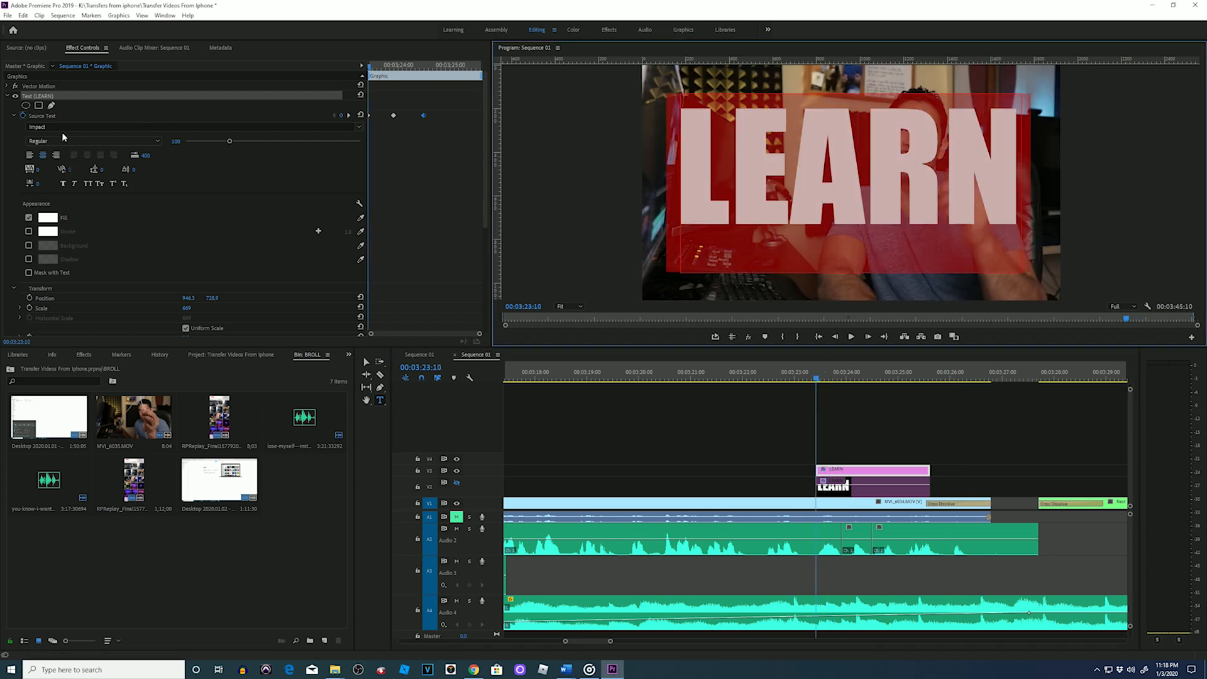
{"action": "left_click", "coordinate": [851, 336]}
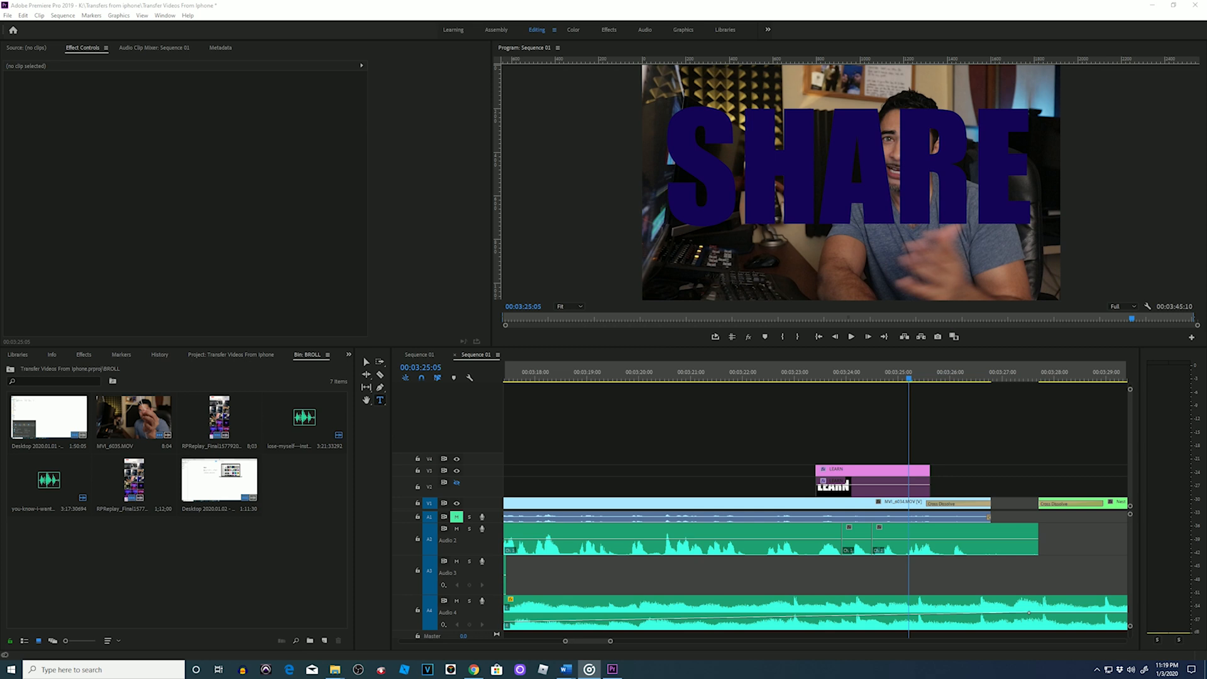
{"action": "left_click", "coordinate": [426, 669]}
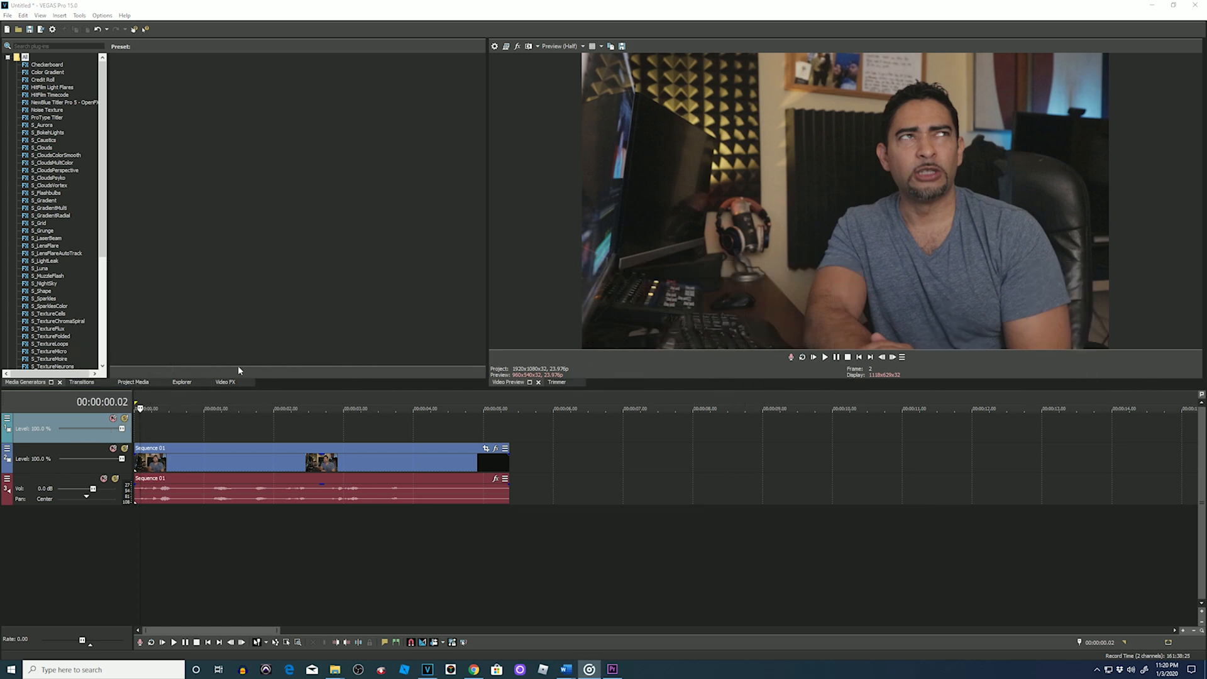
Show the Media Generators list, scroll down, and expand the VEGAS folder to reach (Legacy) Text
{"action": "left_click", "coordinate": [210, 408]}
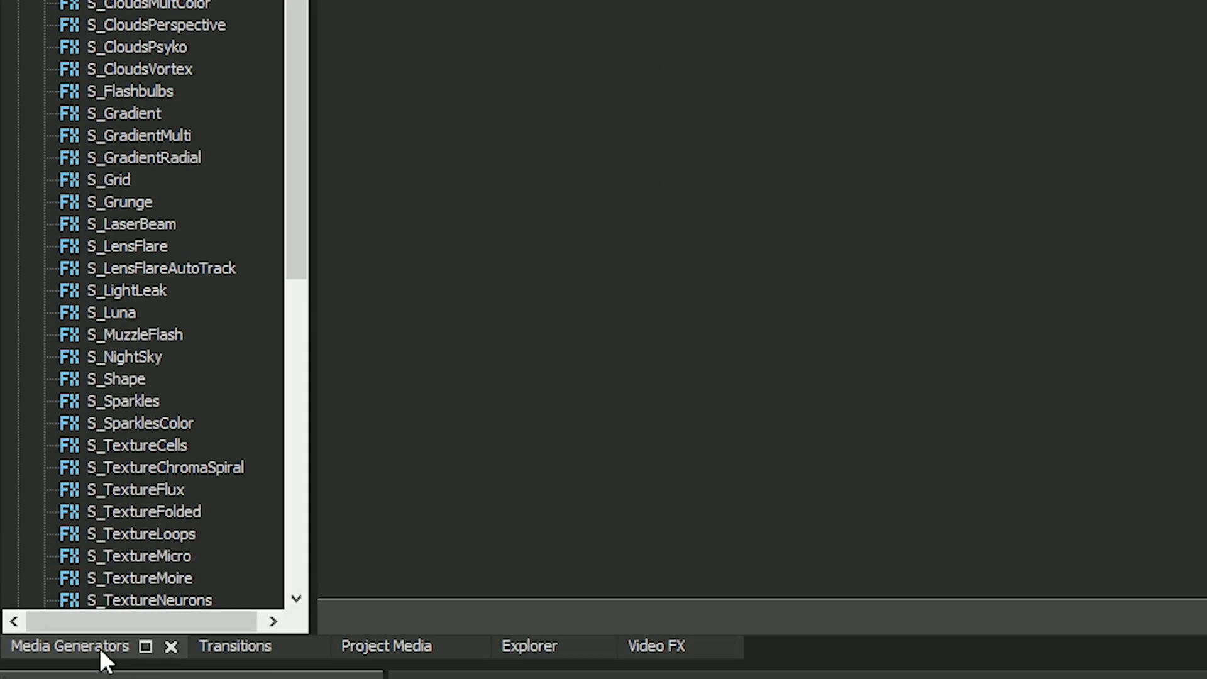
{"action": "scroll", "scroll_direction": "down", "scroll_amount": 3}
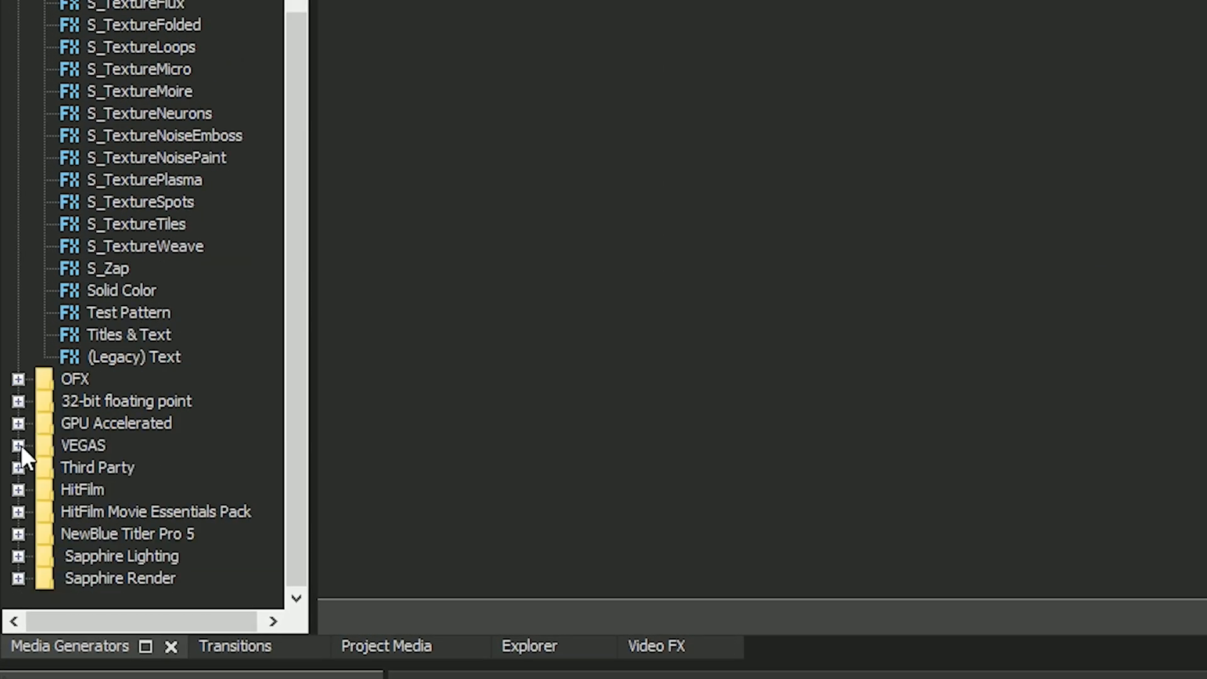
{"action": "left_click", "coordinate": [18, 445]}
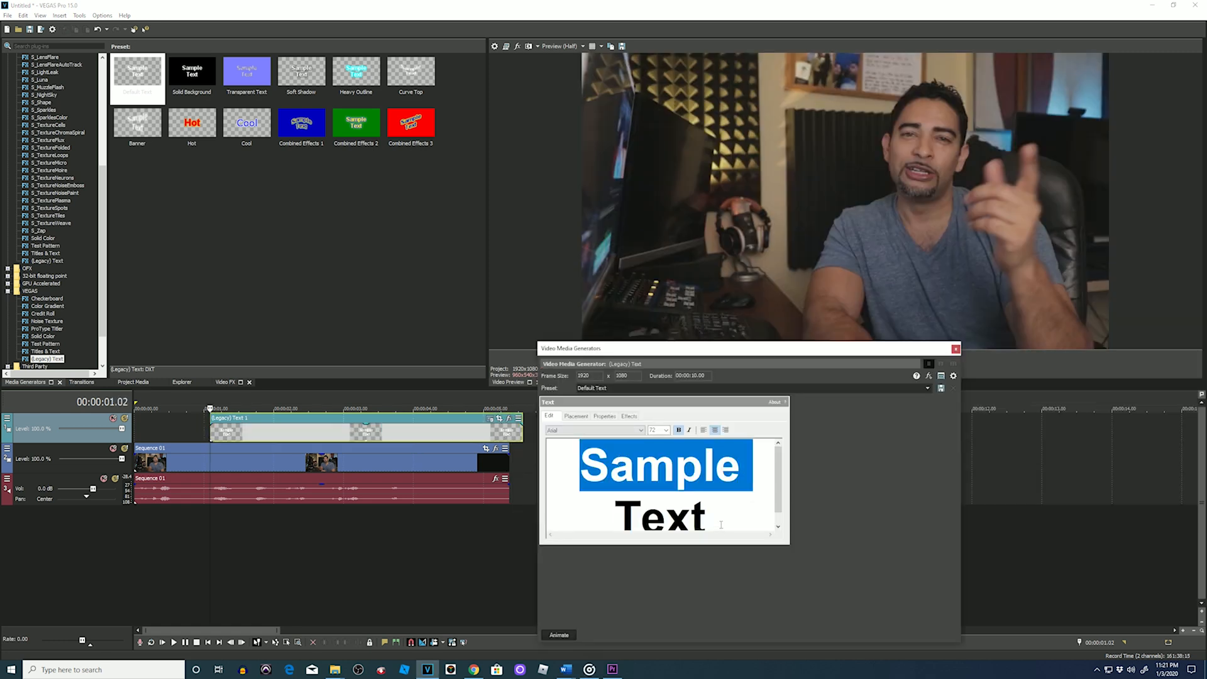
Enter LEARN as the legacy text and bring up its animation keyframe timeline
{"action": "type", "text": "LE"}
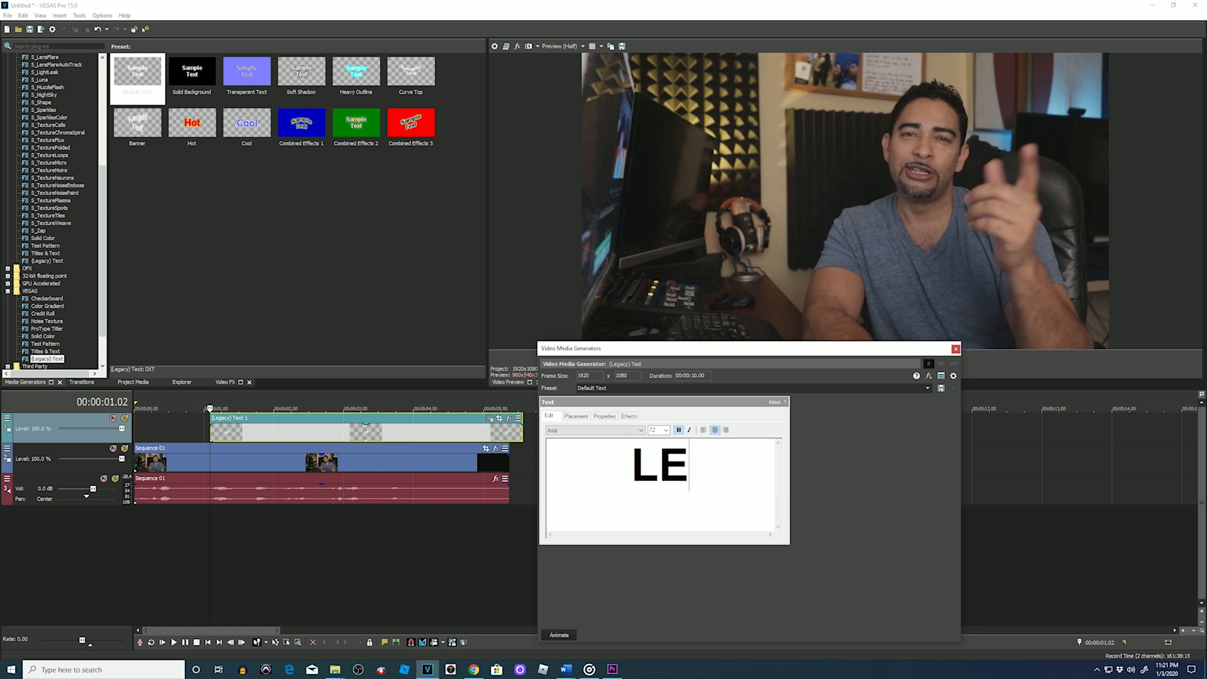
{"action": "type", "text": "ARN"}
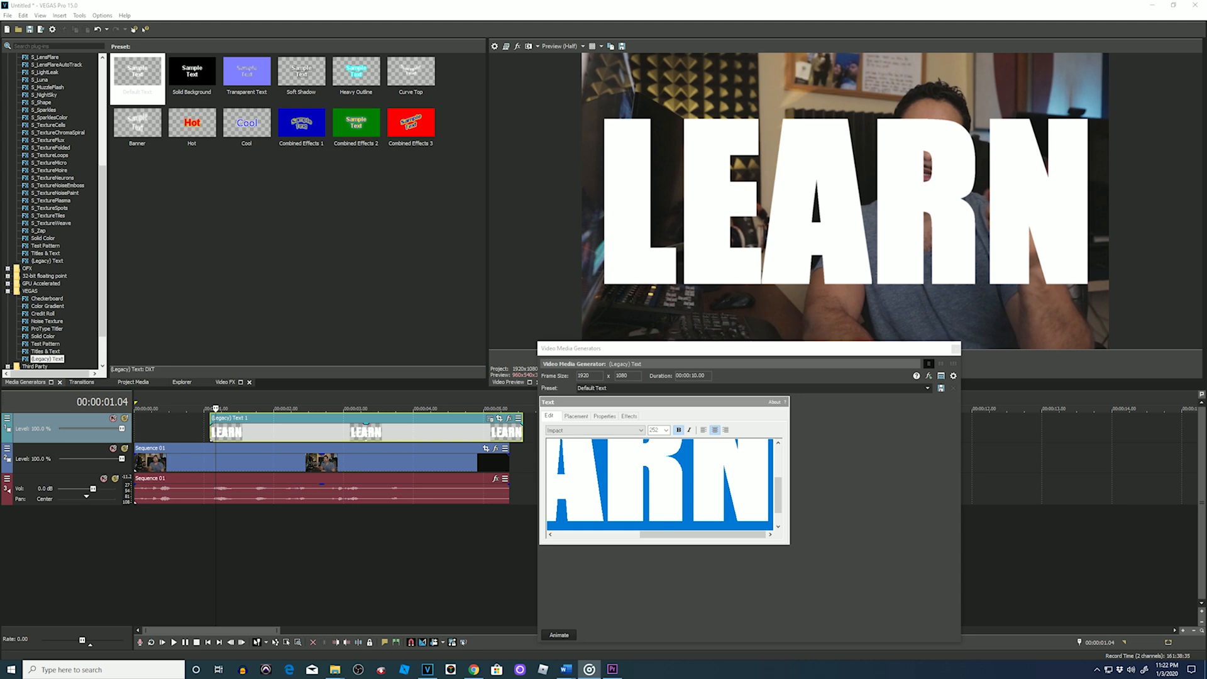
{"action": "left_click", "coordinate": [559, 635]}
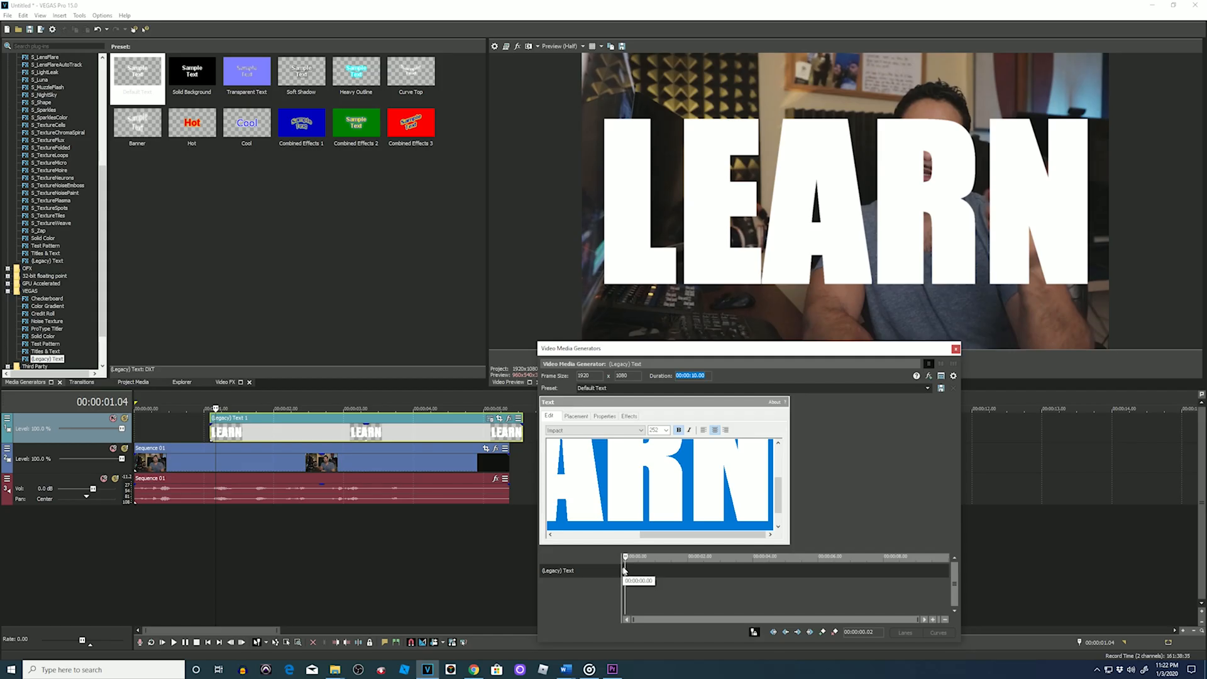